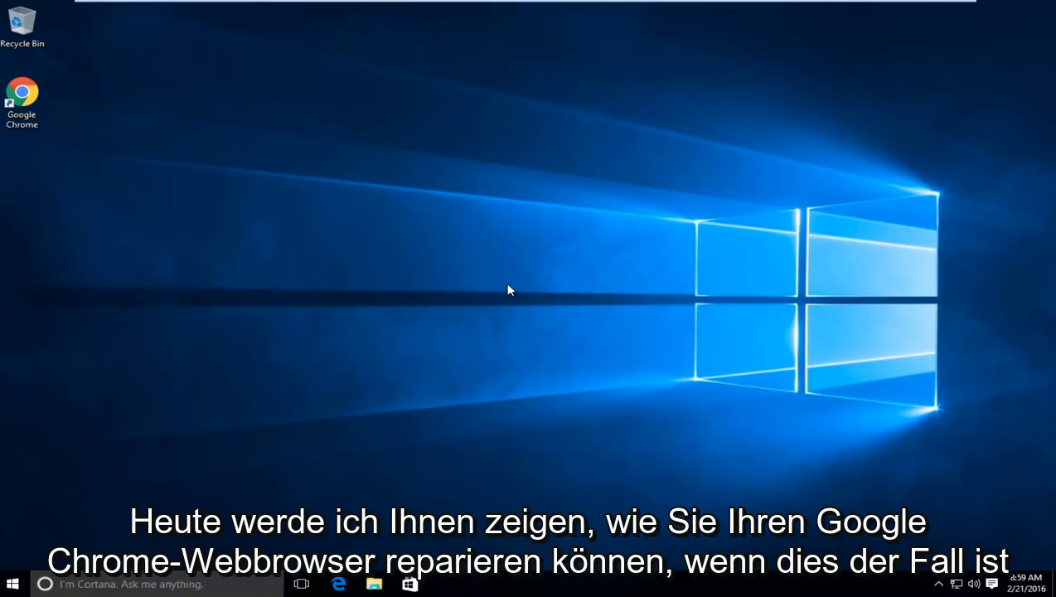
mouse_move(148, 180)
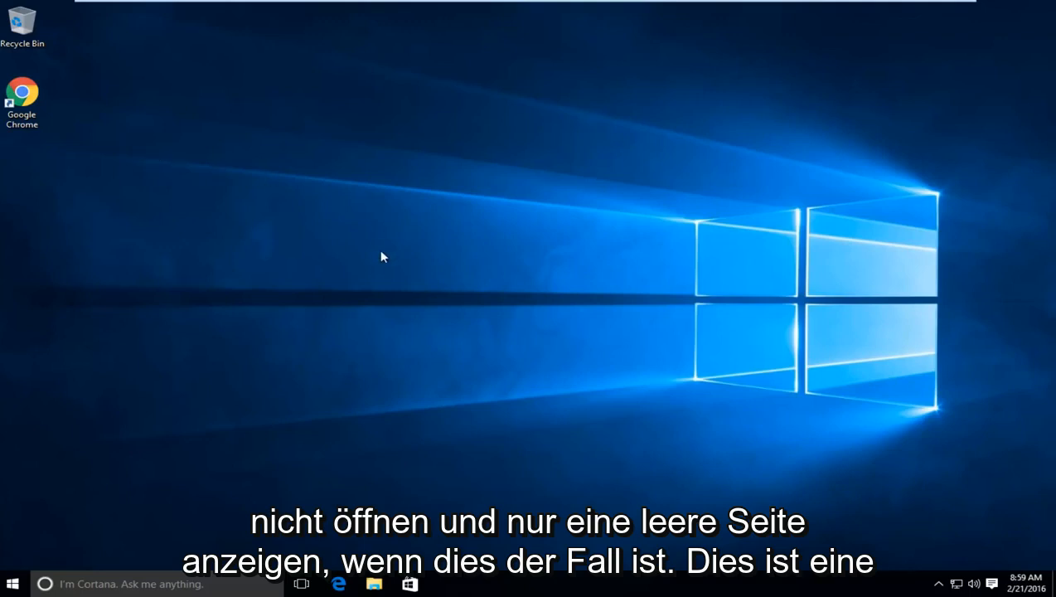
mouse_move(375, 265)
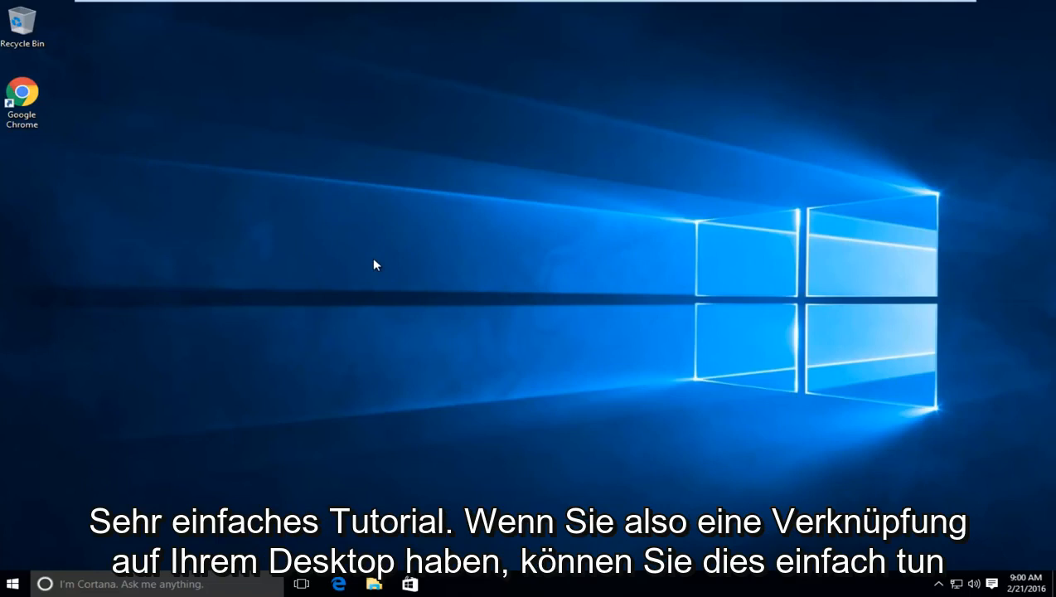
Open the file location of the Google Chrome desktop shortcut in File Explorer
left_click(23, 94)
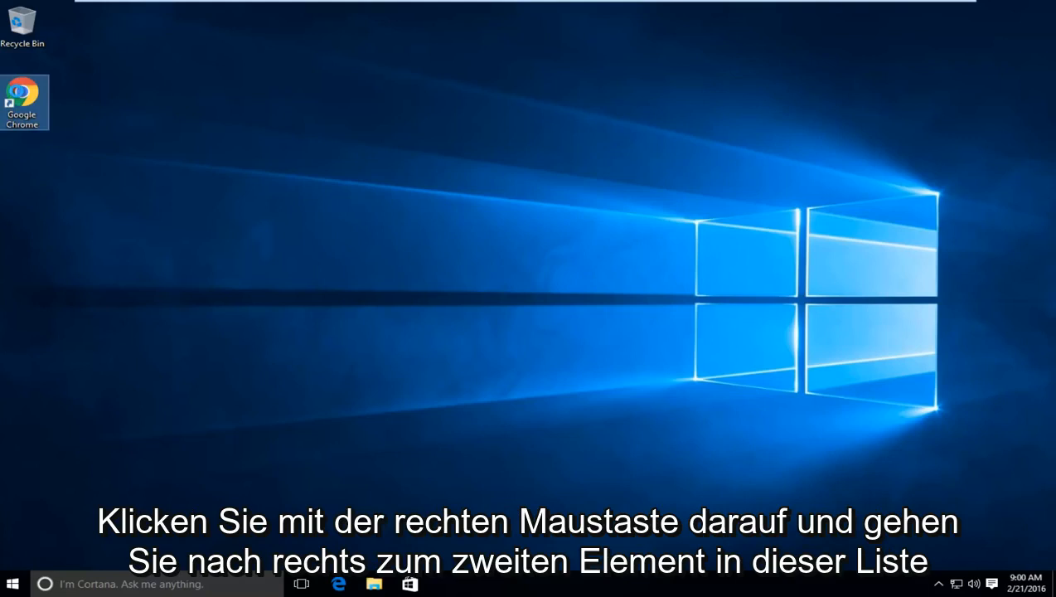
right_click(25, 103)
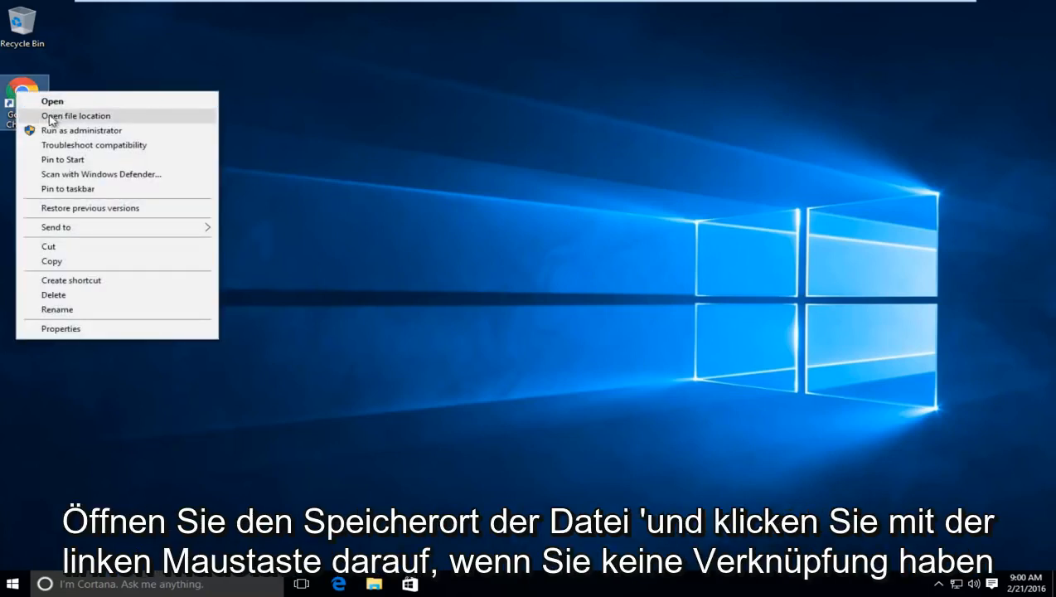
mouse_move(98, 118)
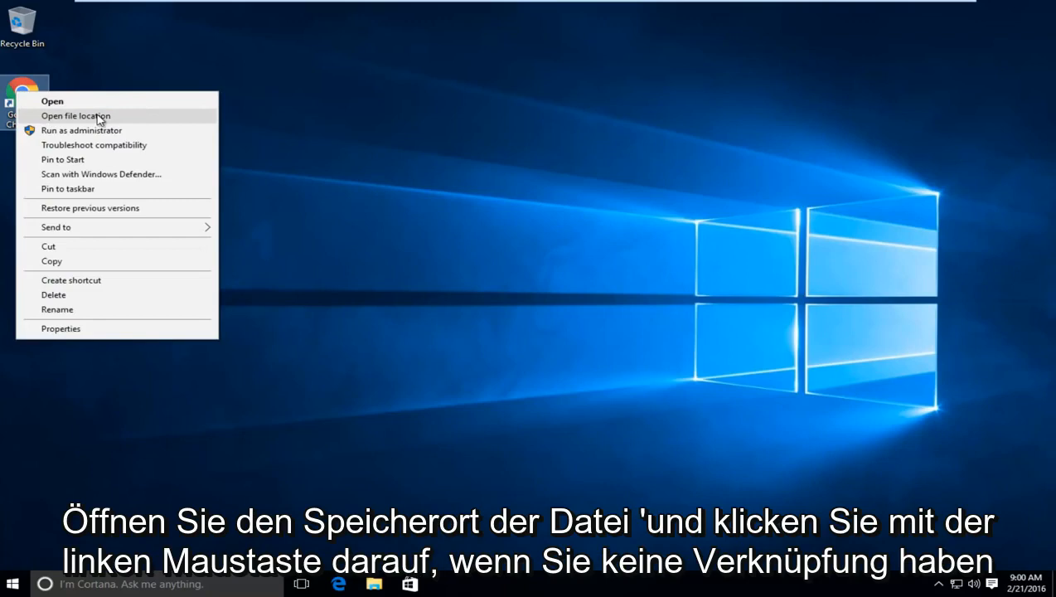
left_click(76, 116)
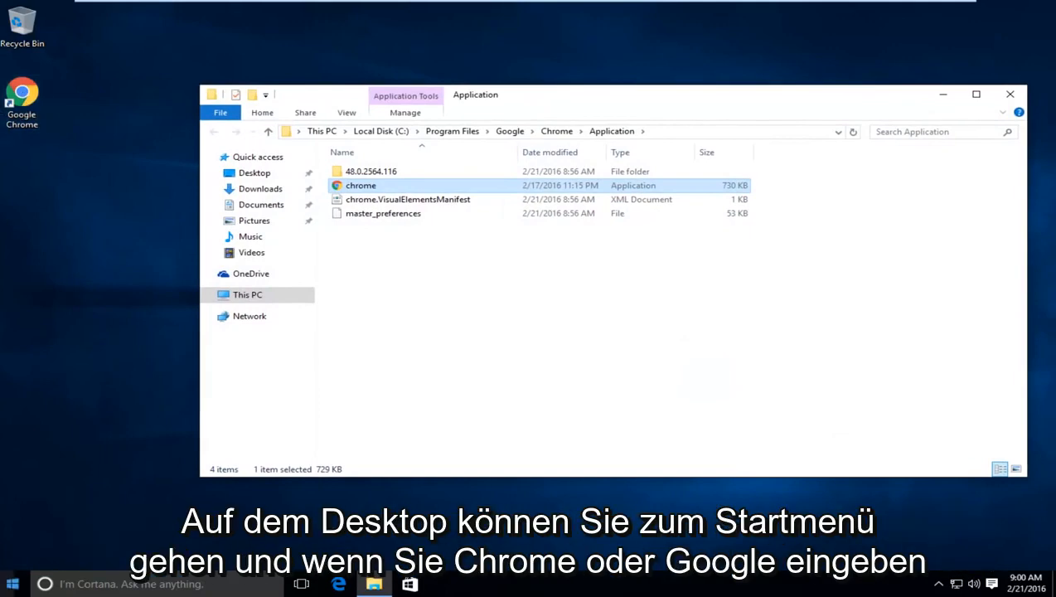
left_click(13, 584)
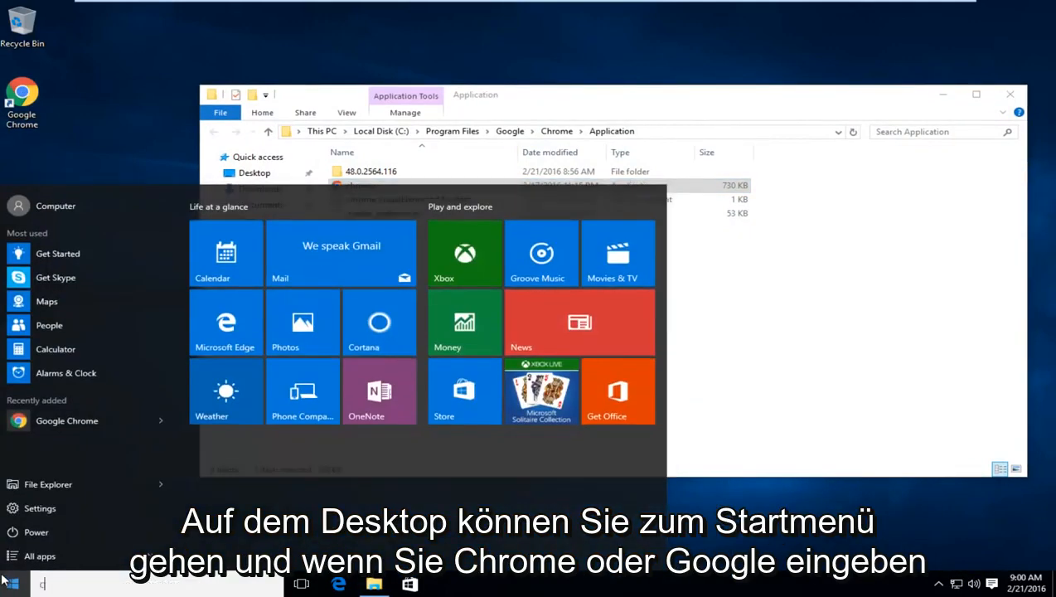
type("chrome")
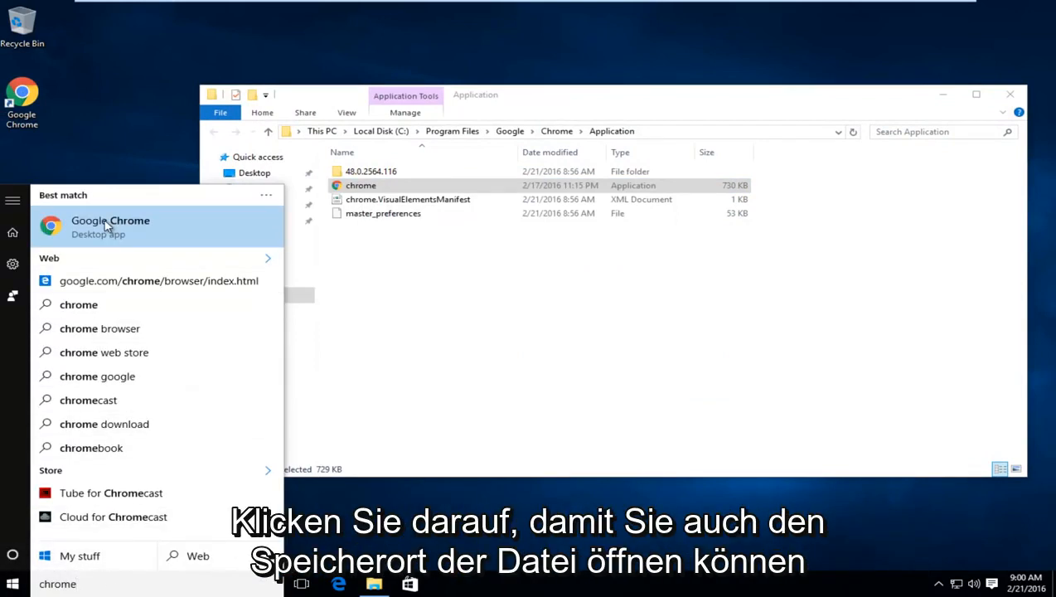
right_click(109, 220)
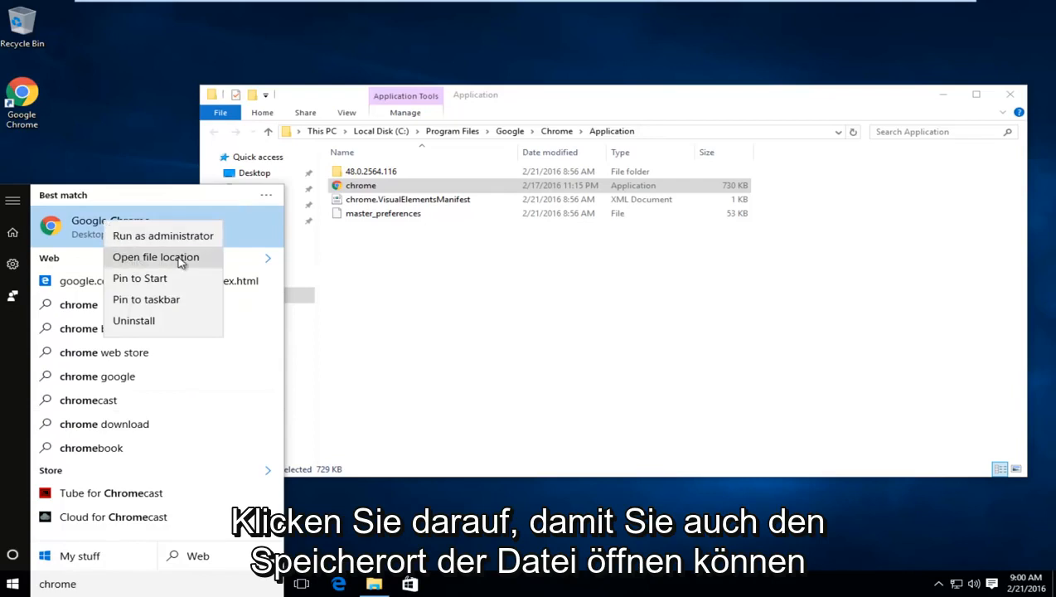
left_click(156, 258)
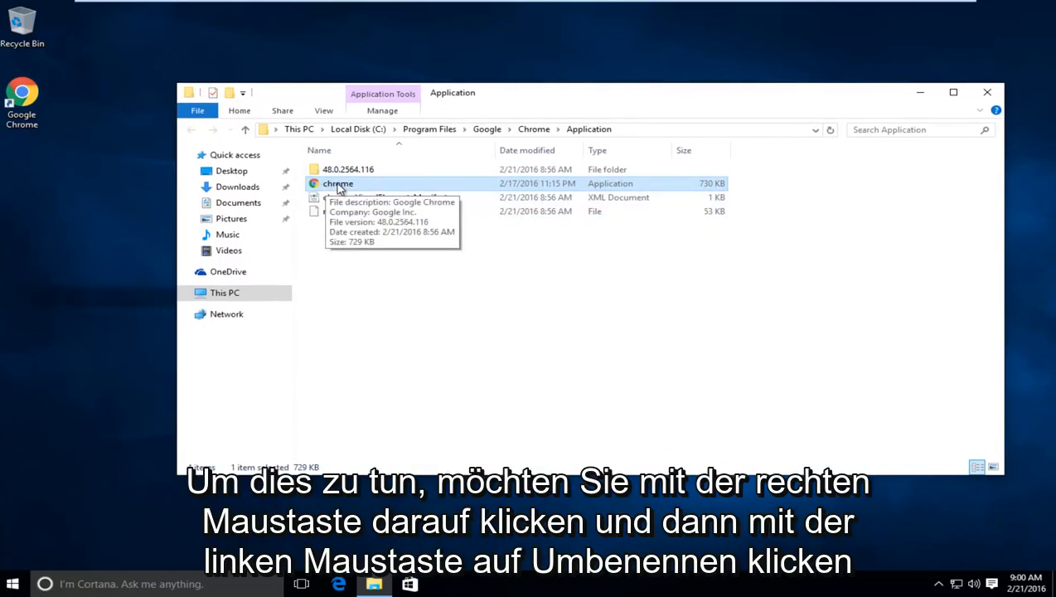
Rename chrome.exe by appending a trailing period so the file reads 'chrome.'
right_click(339, 182)
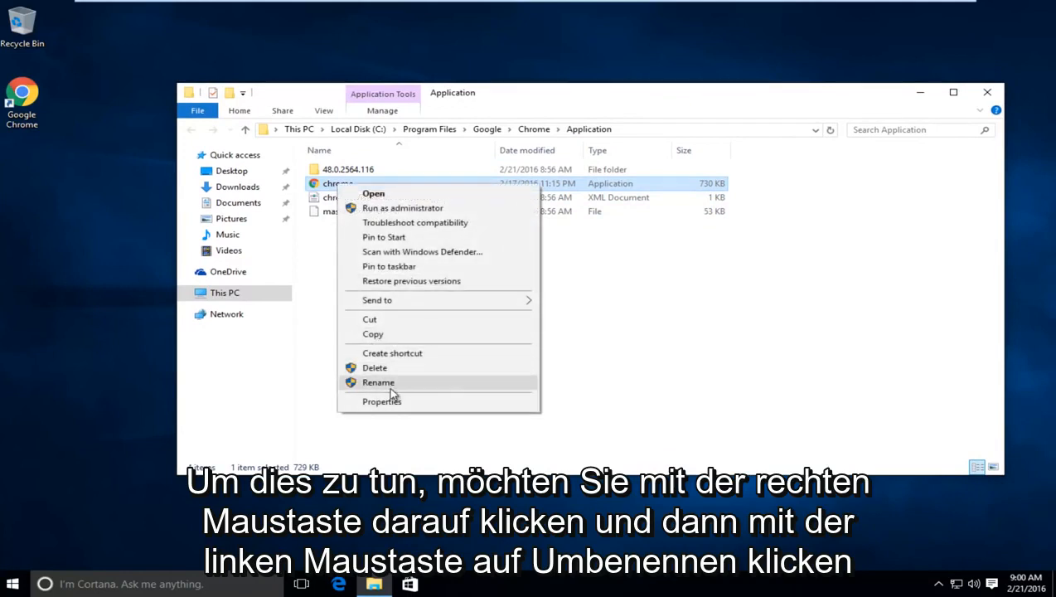
left_click(378, 381)
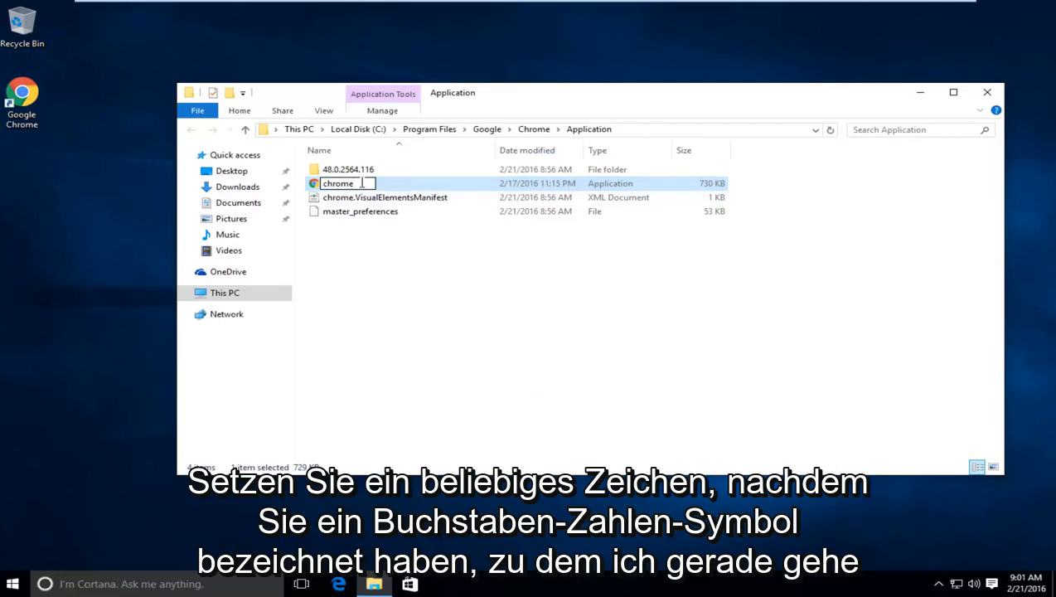
type(".")
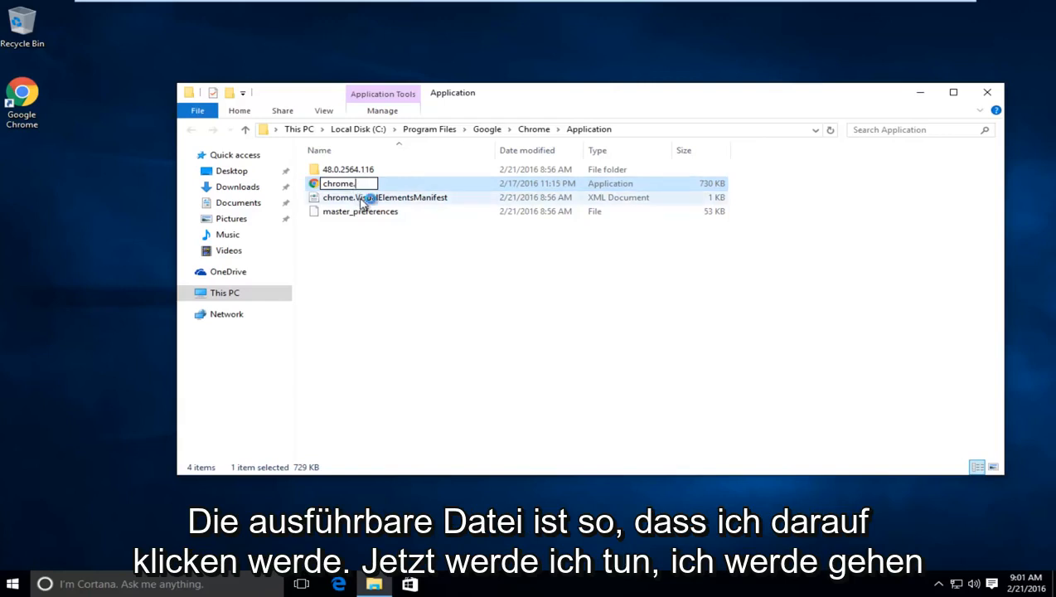
left_click(385, 197)
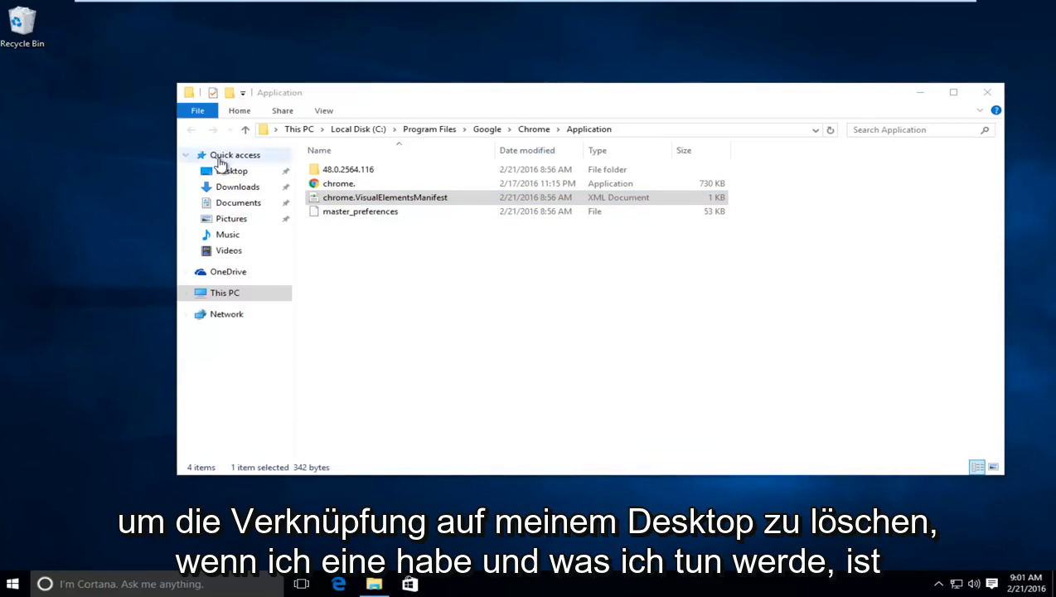
Create a desktop shortcut from the renamed chrome. file, accepting the desktop placement prompt
left_click(338, 182)
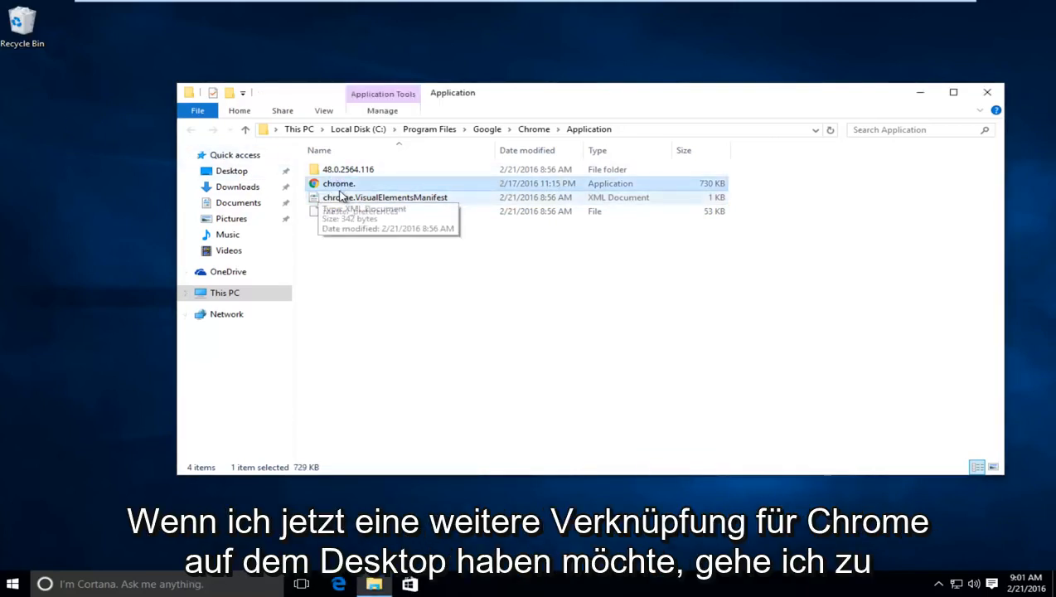
mouse_move(13, 406)
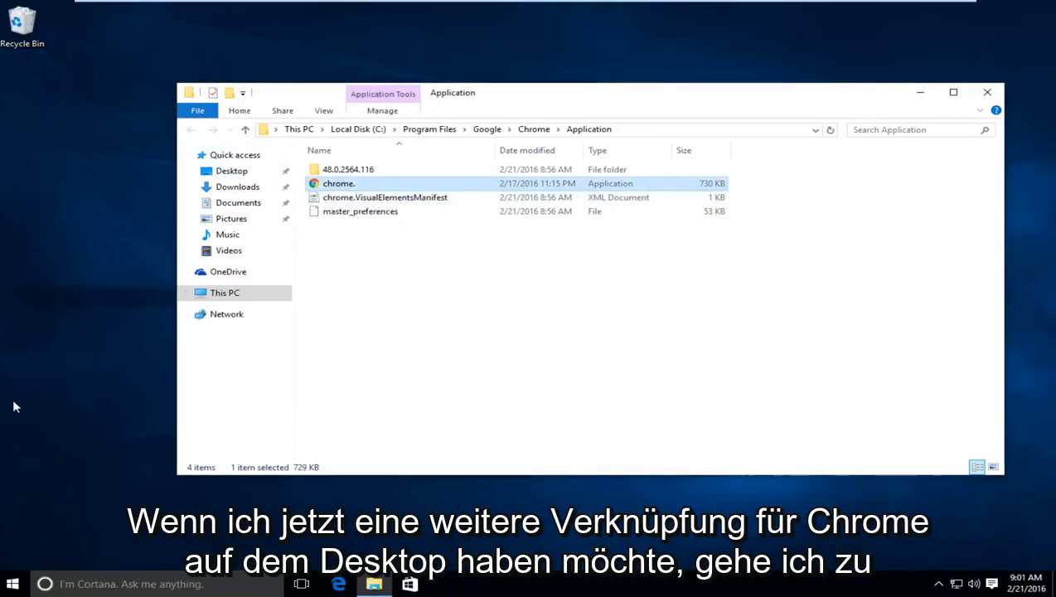
mouse_move(325, 189)
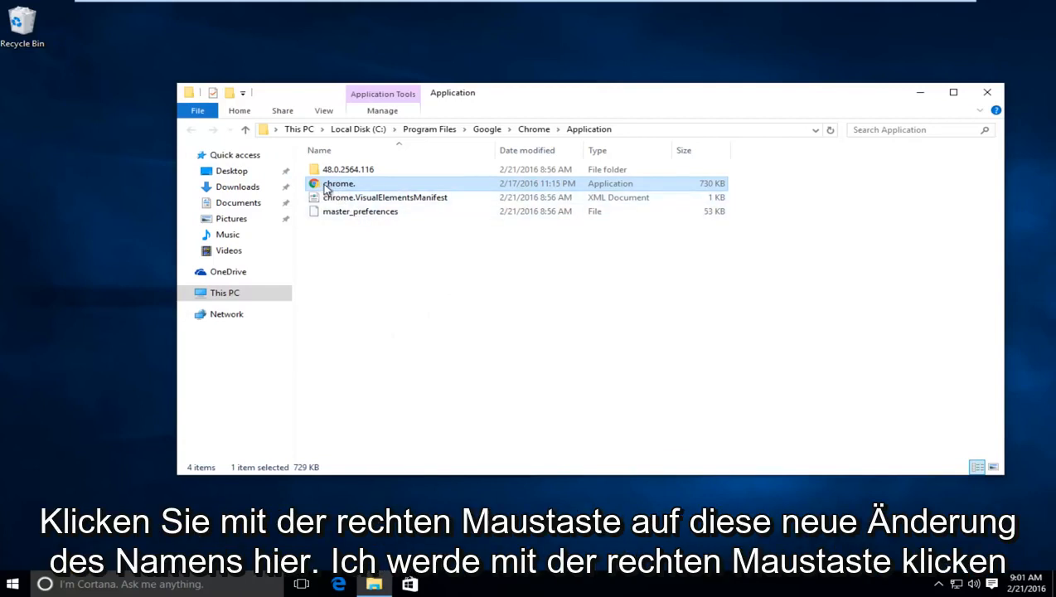
mouse_move(348, 185)
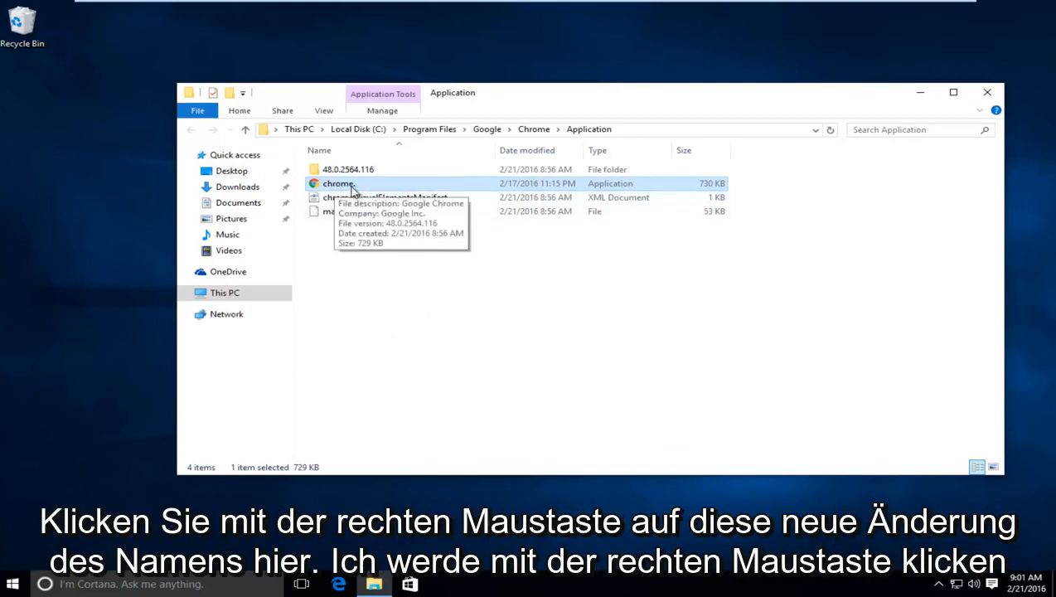
right_click(339, 183)
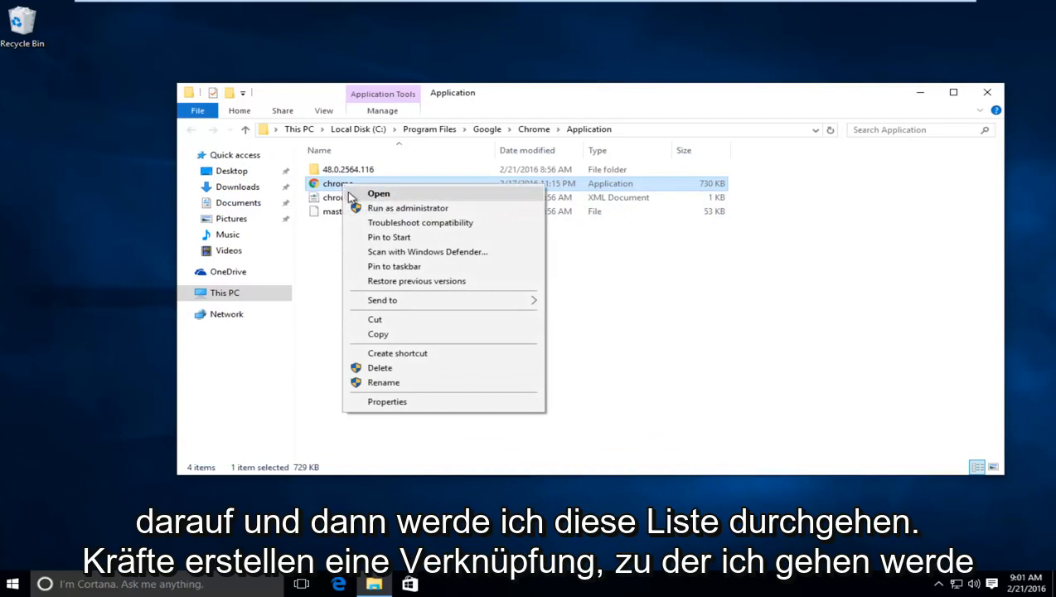
mouse_move(398, 352)
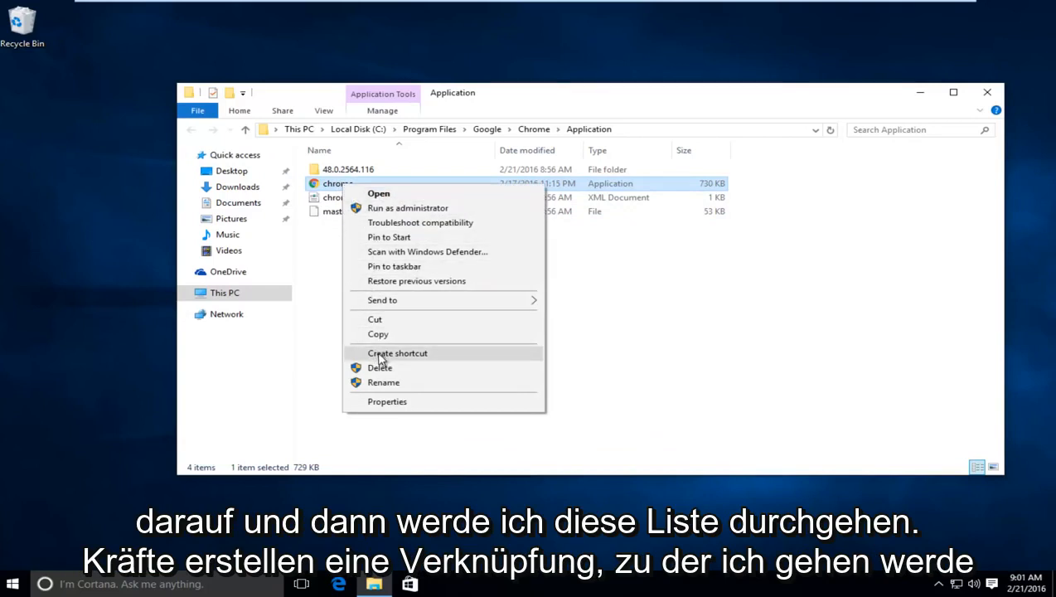
left_click(398, 351)
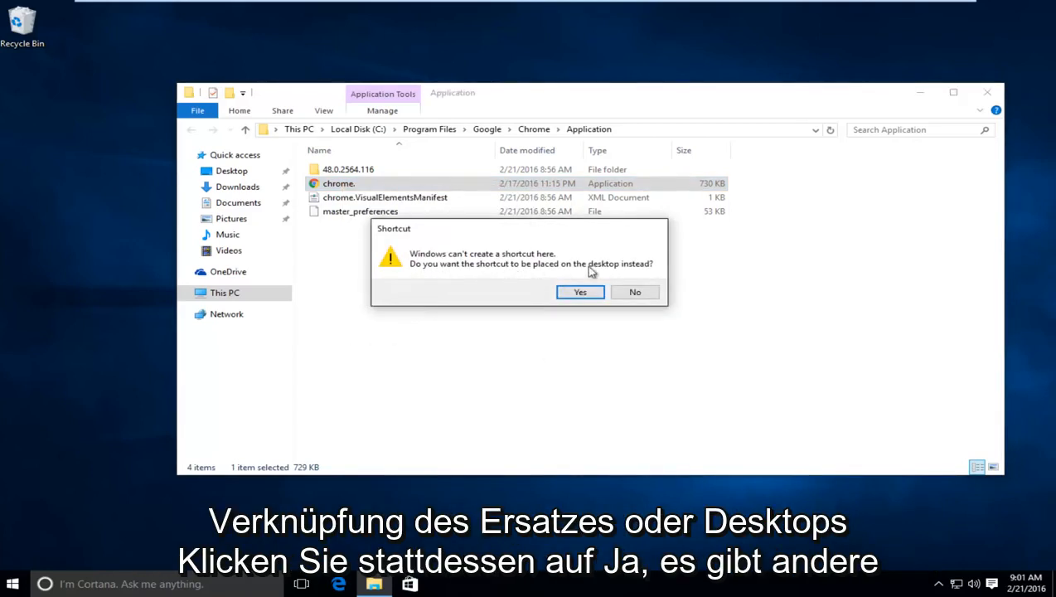
left_click(580, 292)
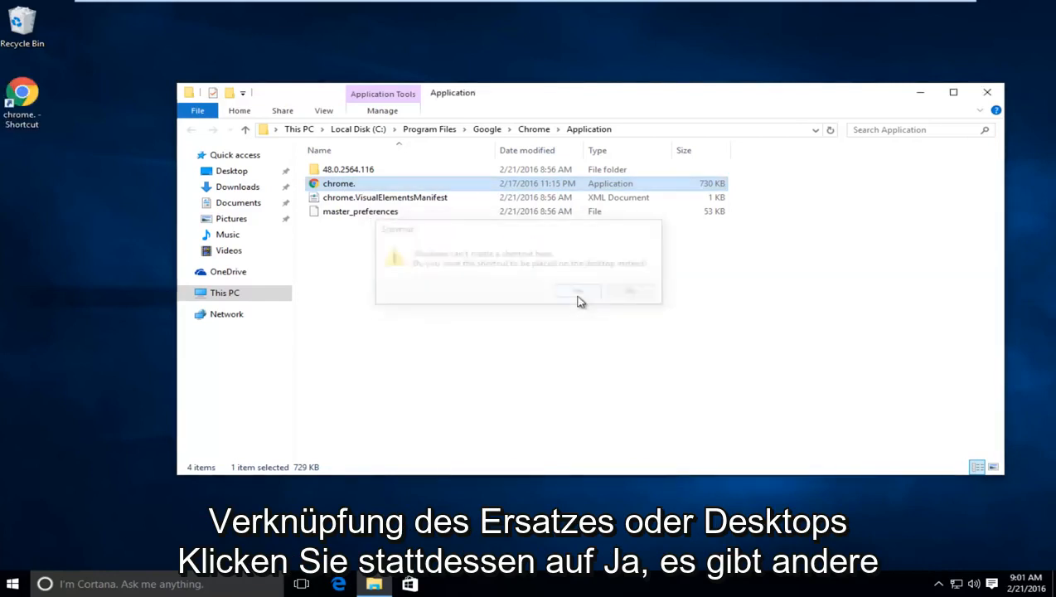
left_click(577, 291)
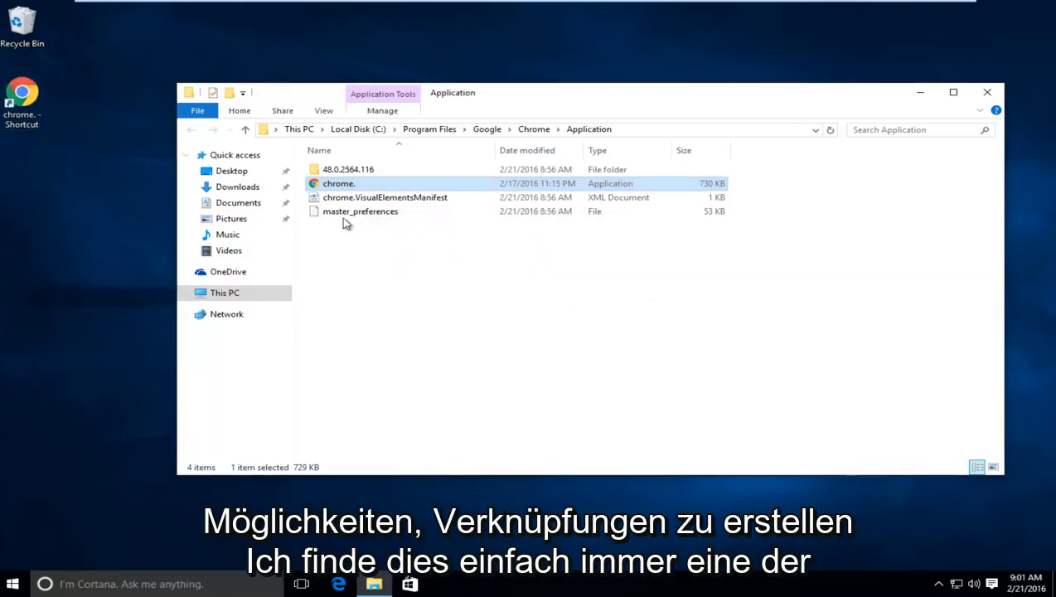
mouse_move(357, 182)
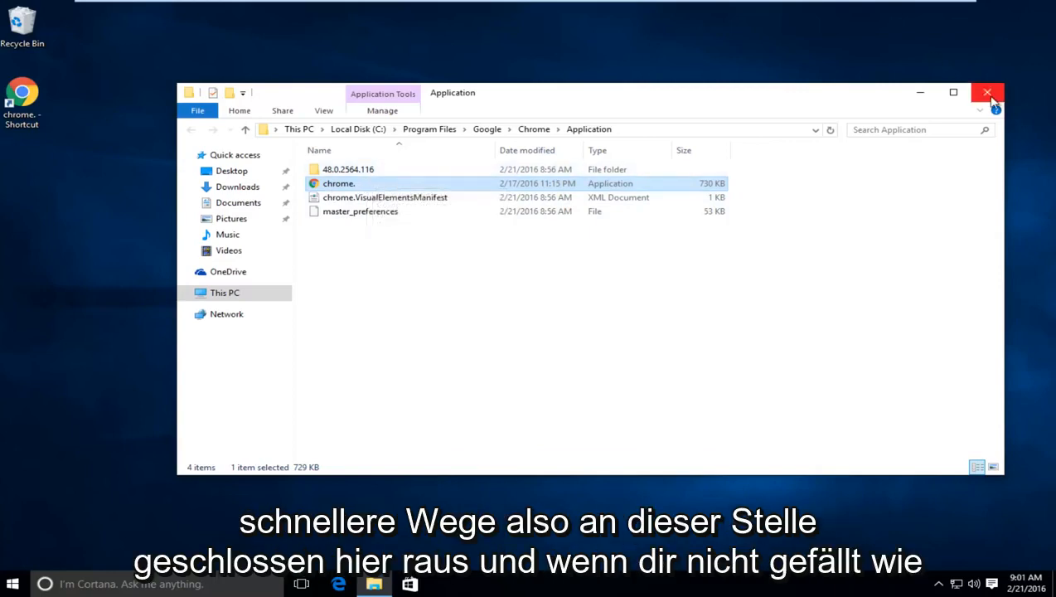
Close the Application folder window and rename 'chrome. - Shortcut' to 'Google Chrome'
left_click(989, 93)
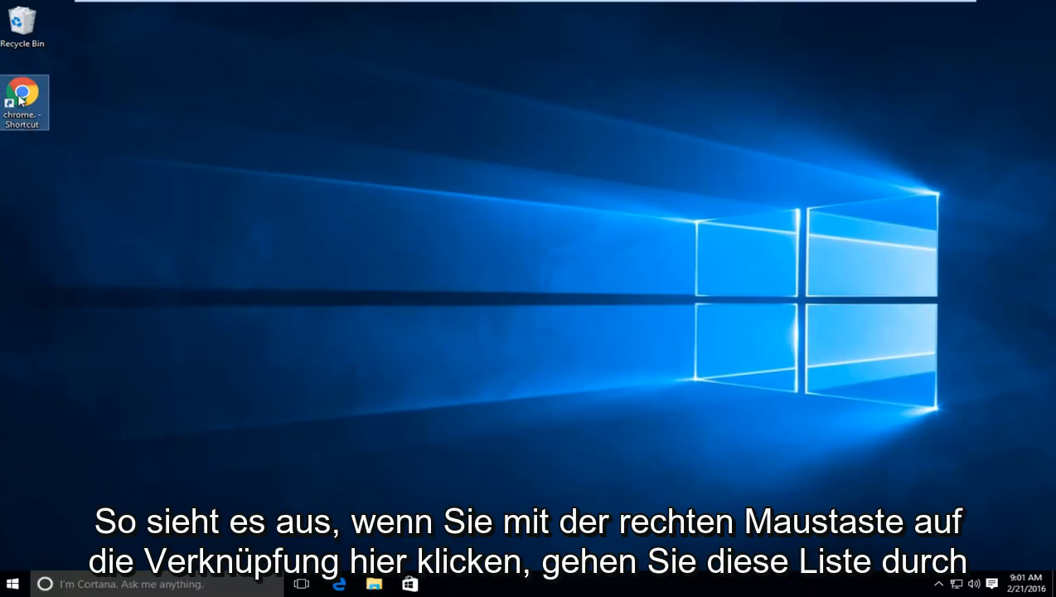
right_click(23, 103)
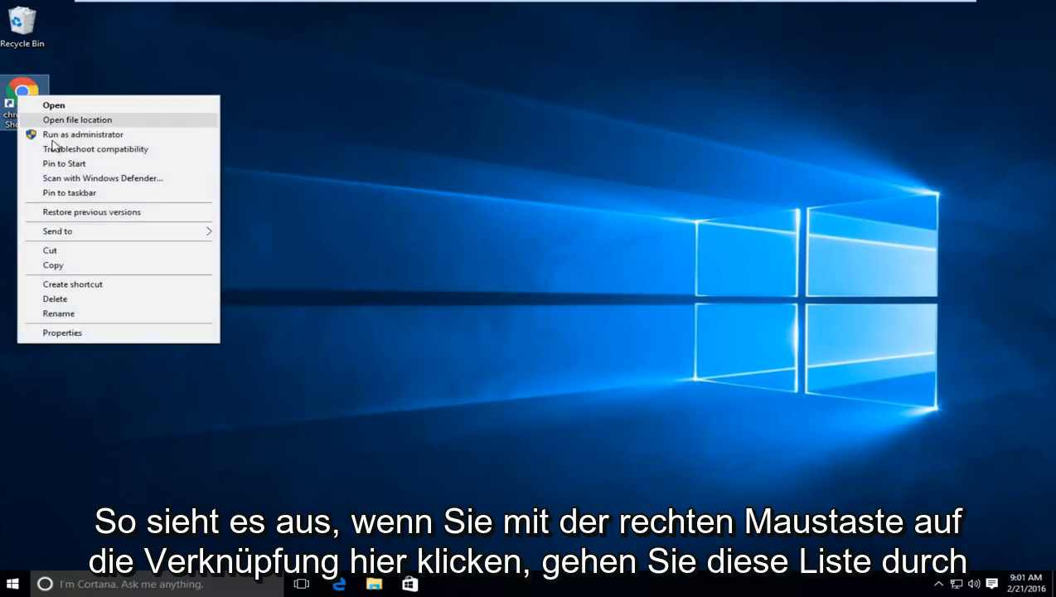
mouse_move(58, 313)
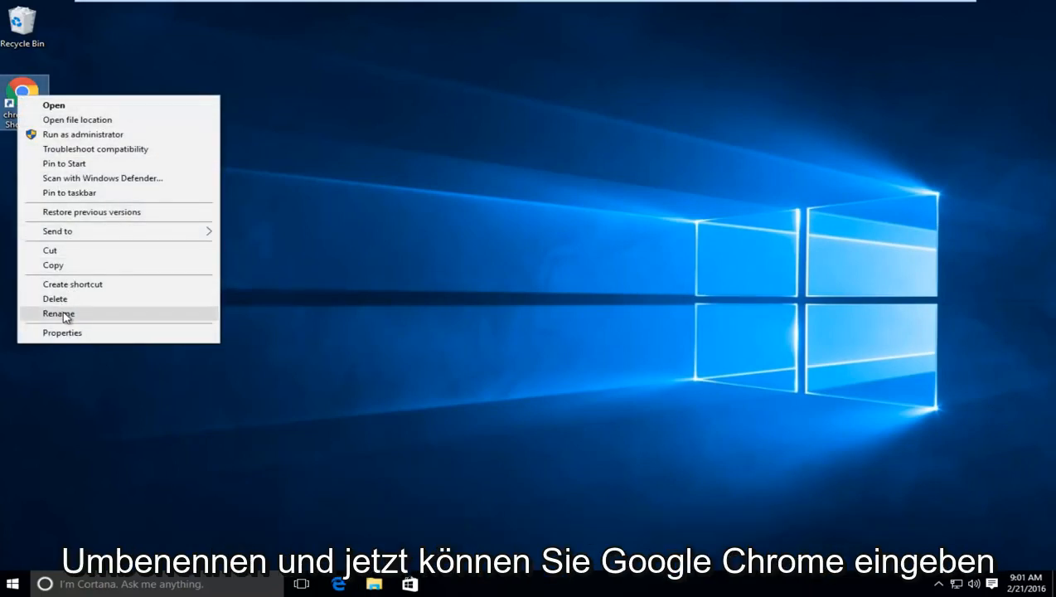
left_click(58, 313)
type("Google Chrome")
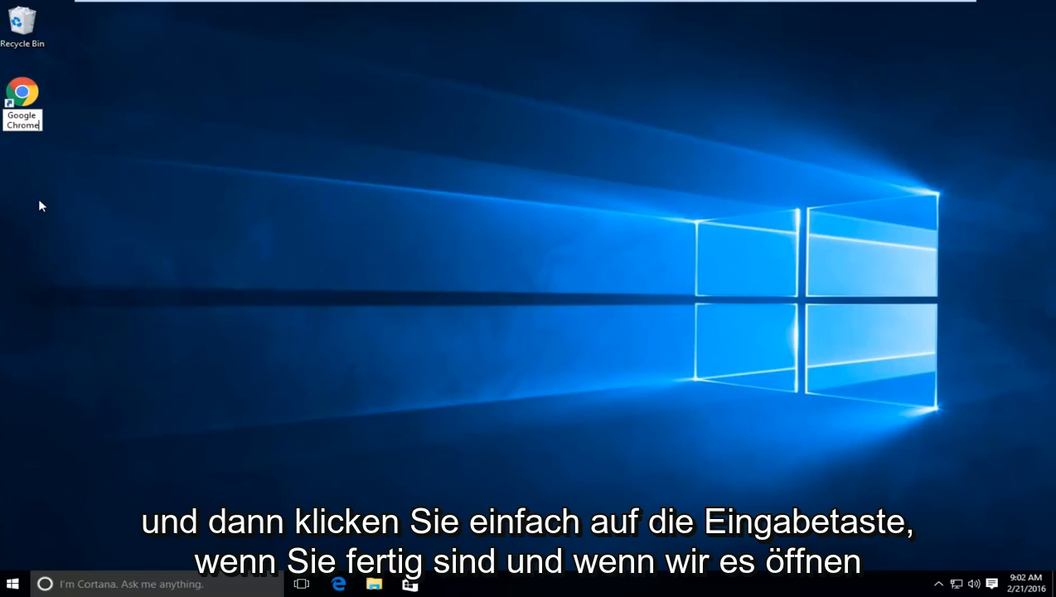
left_click(23, 103)
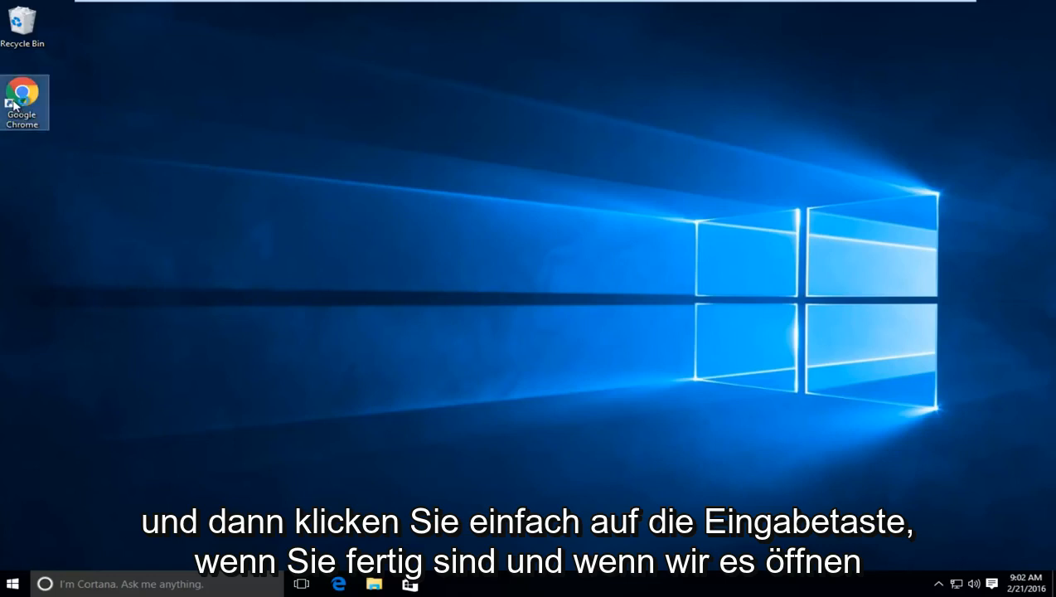
double_click(23, 103)
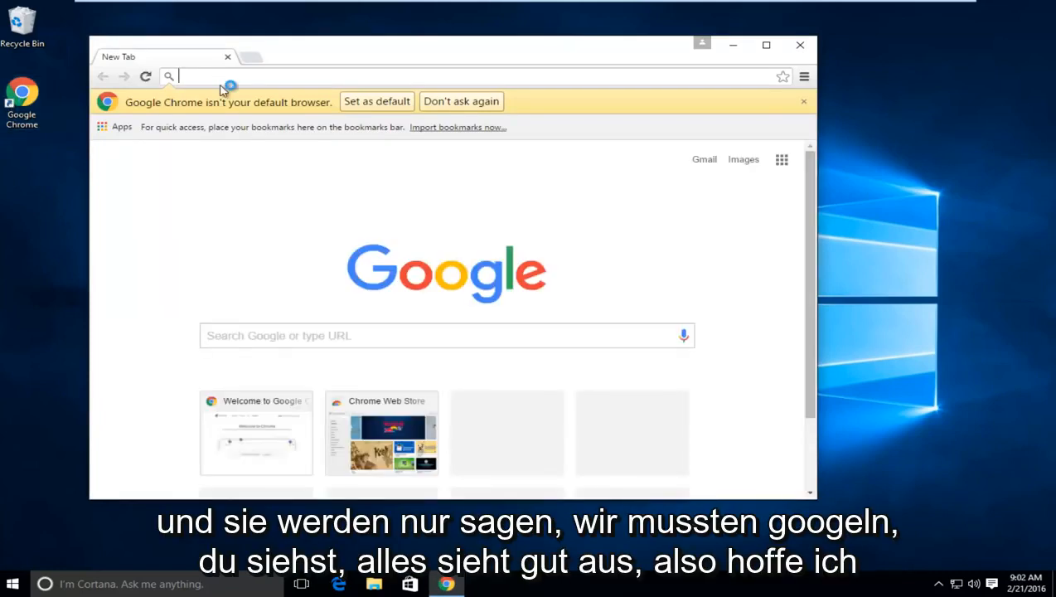
type("https://www.google.com")
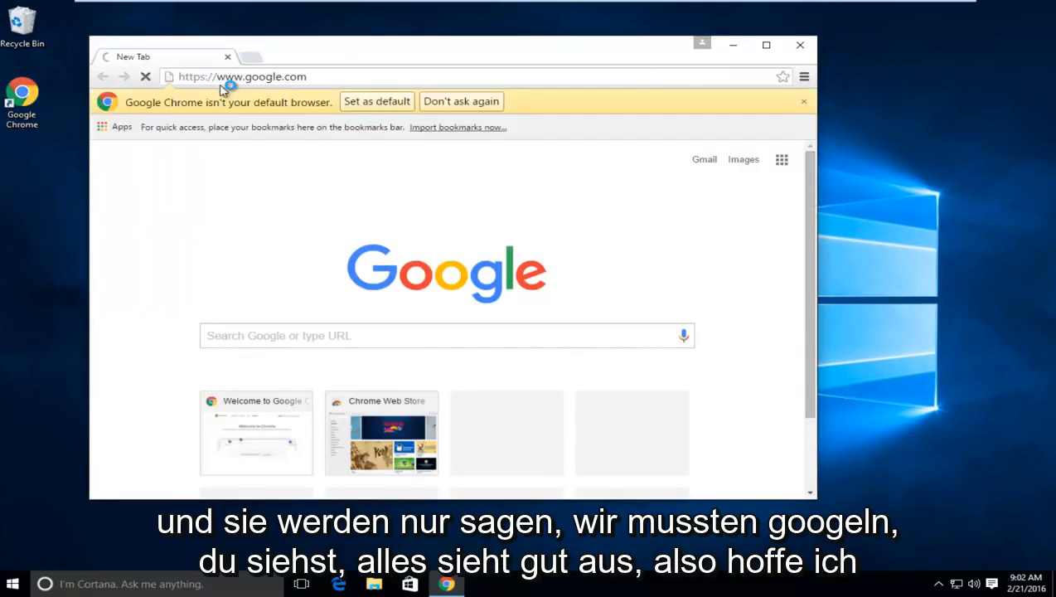